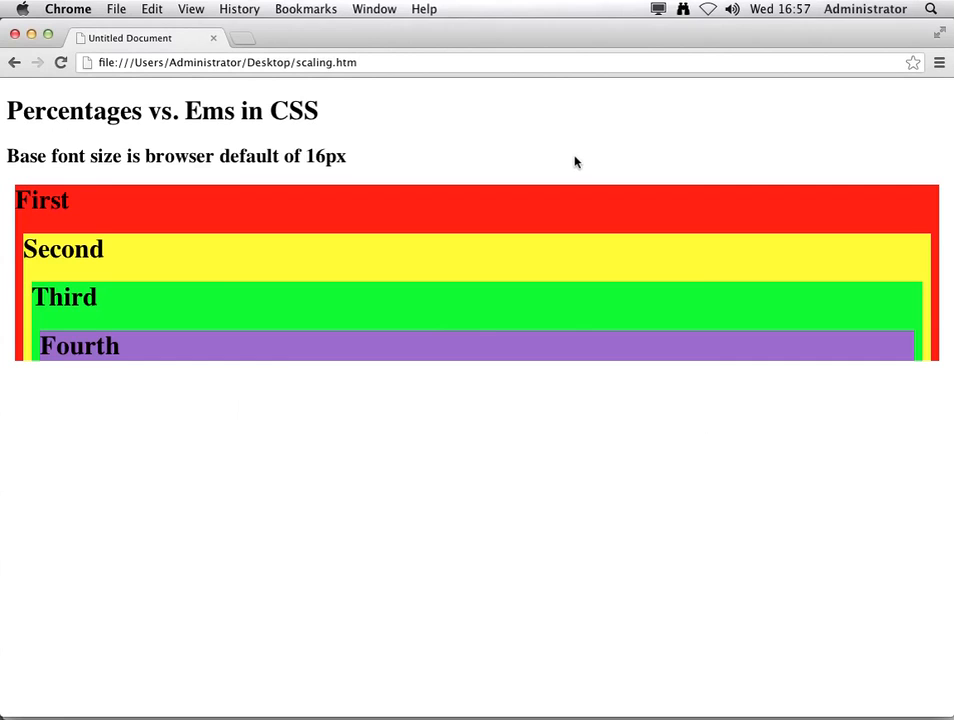
Leave Chrome and bring back Dreamweaver showing the scaling.htm source code
click(84, 8)
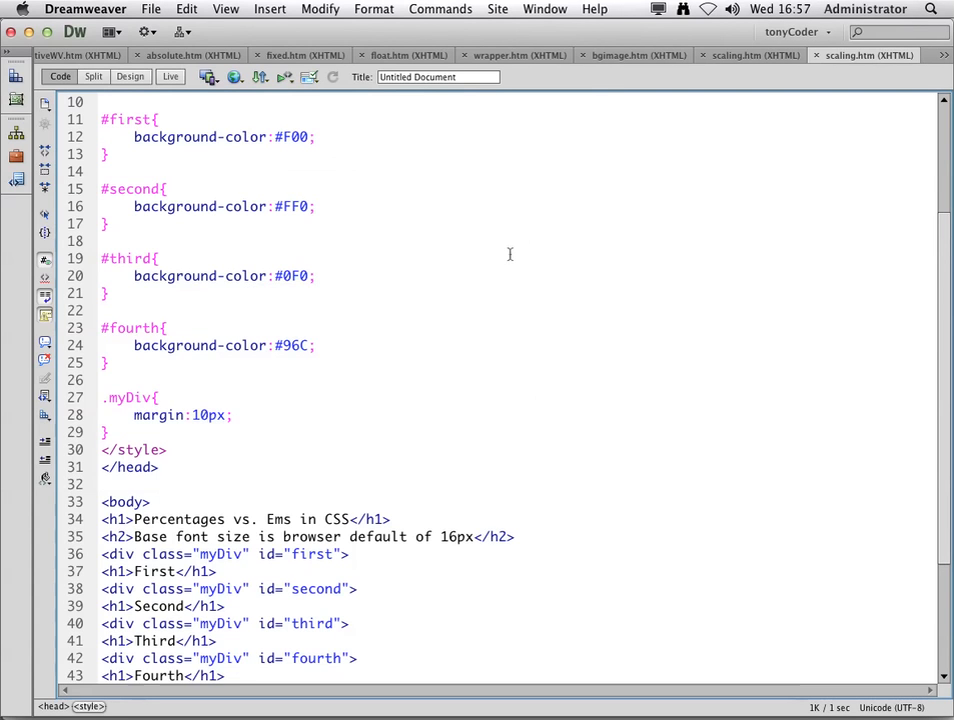
scroll(down, 3)
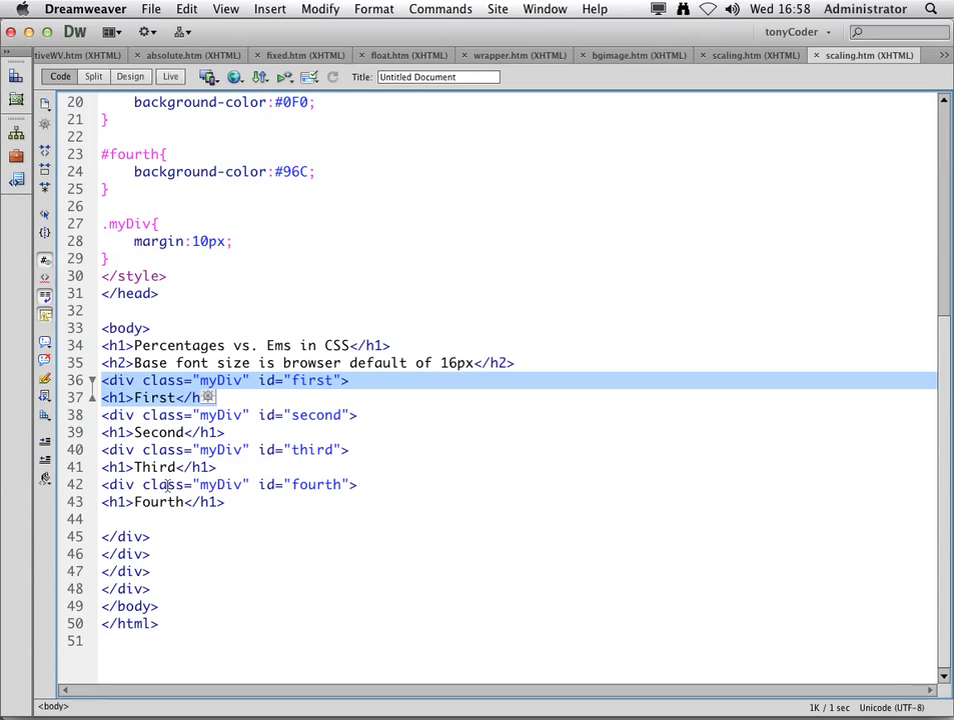
click(175, 380)
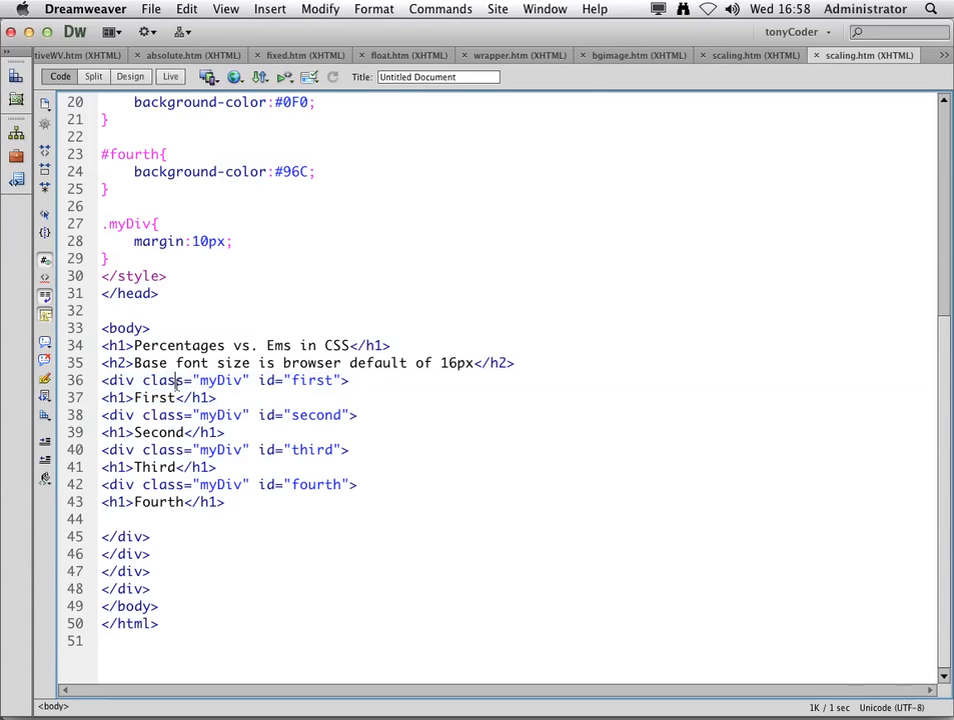
double_click(200, 380)
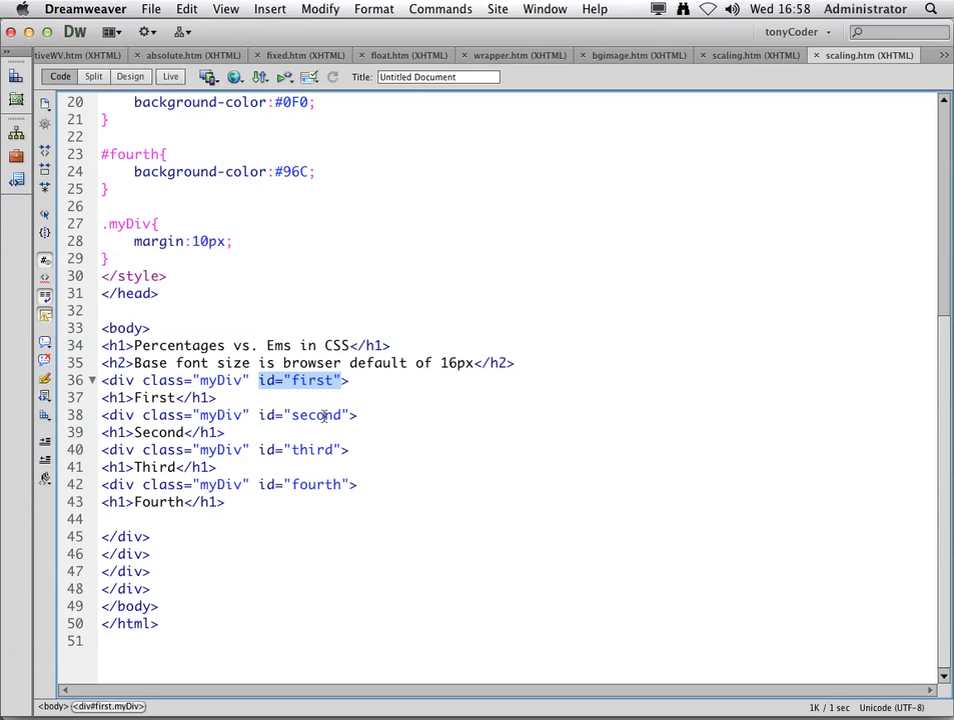
click(377, 308)
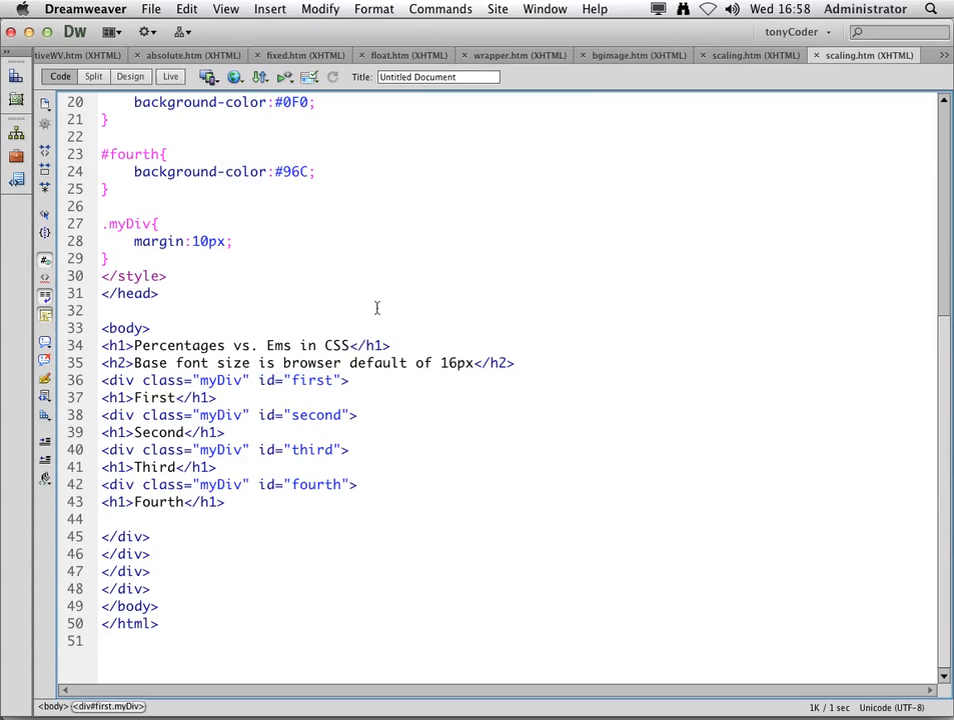
scroll(up, 3)
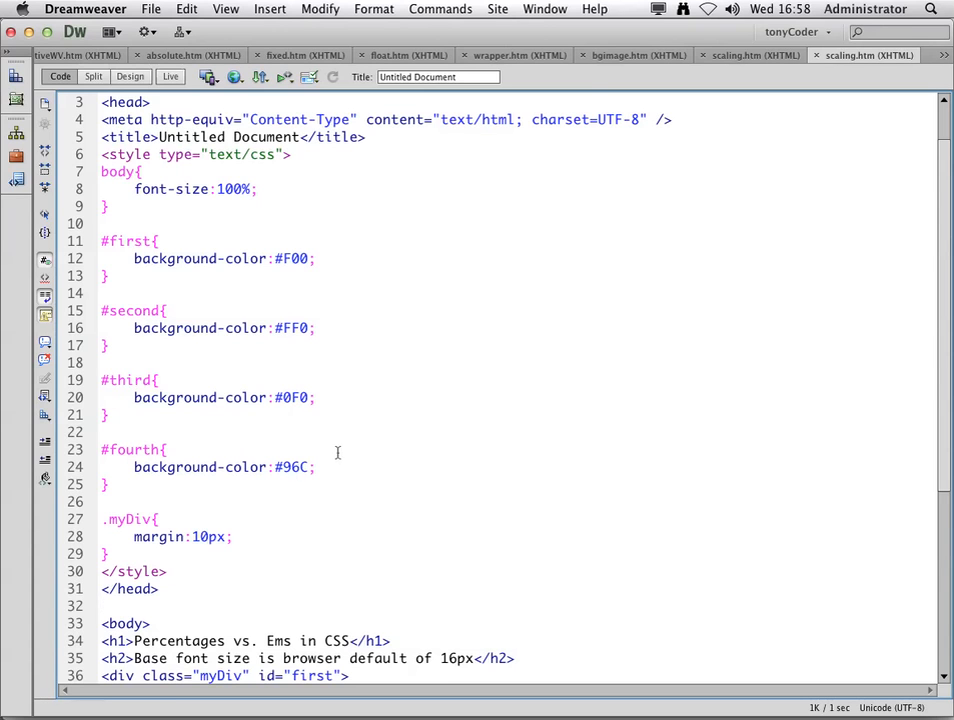
scroll(down, 3)
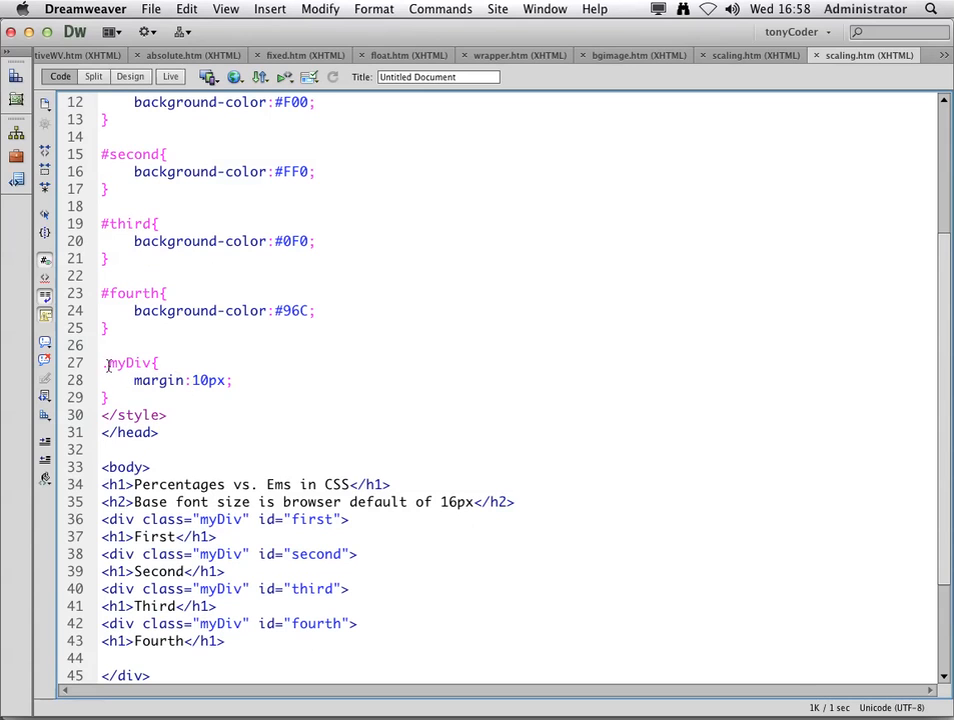
click(102, 449)
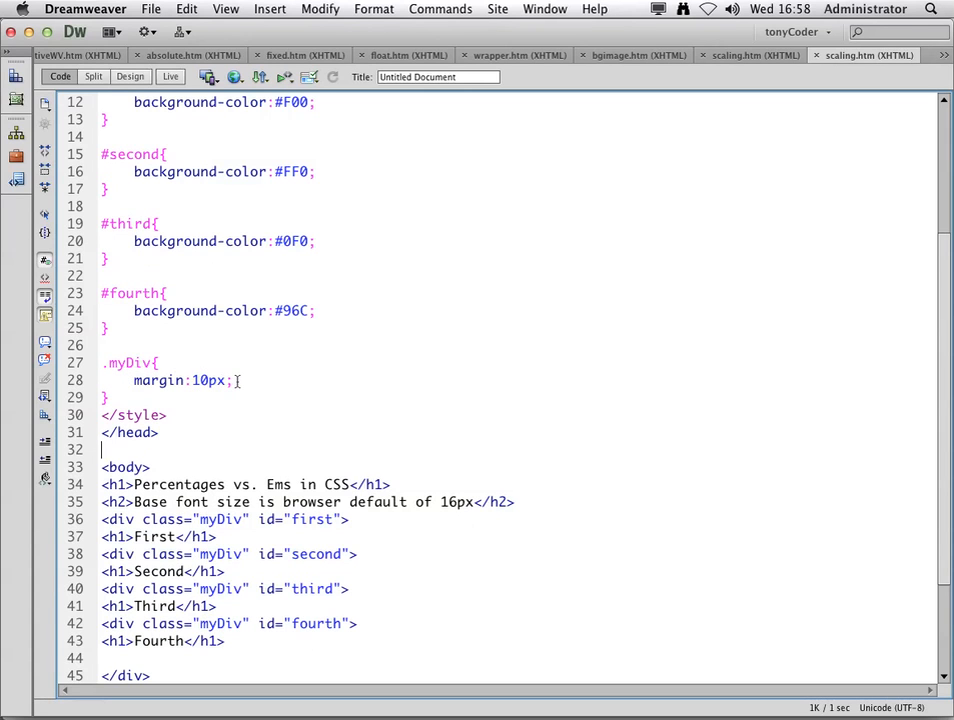
Change the selector to '.myDiv h1' and start a font-size declaration after margin:10px
click(231, 380)
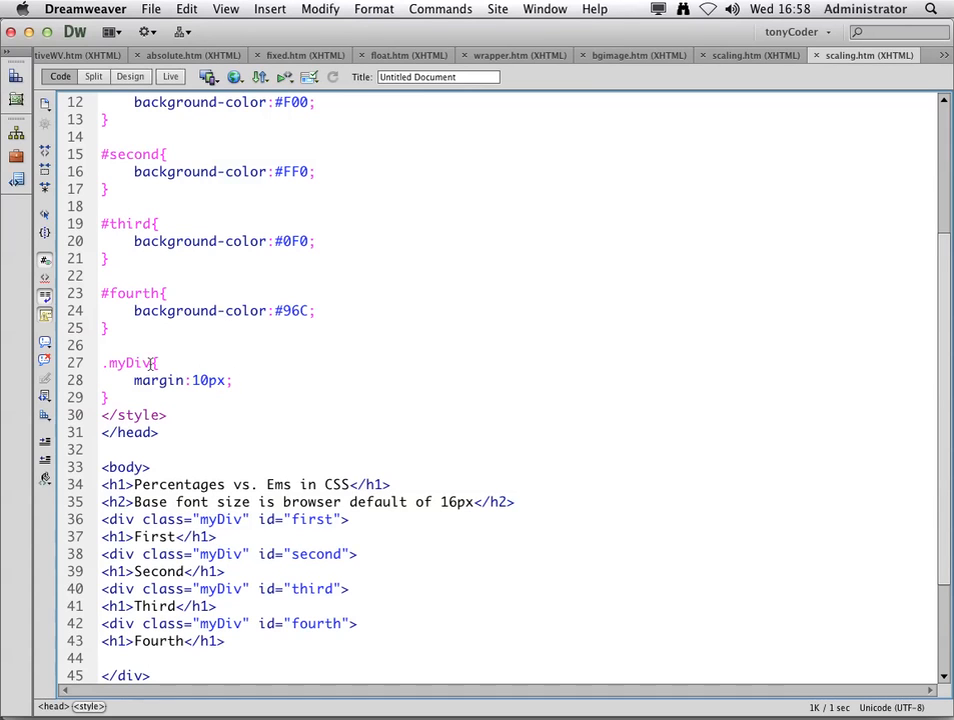
mouse_move(283, 372)
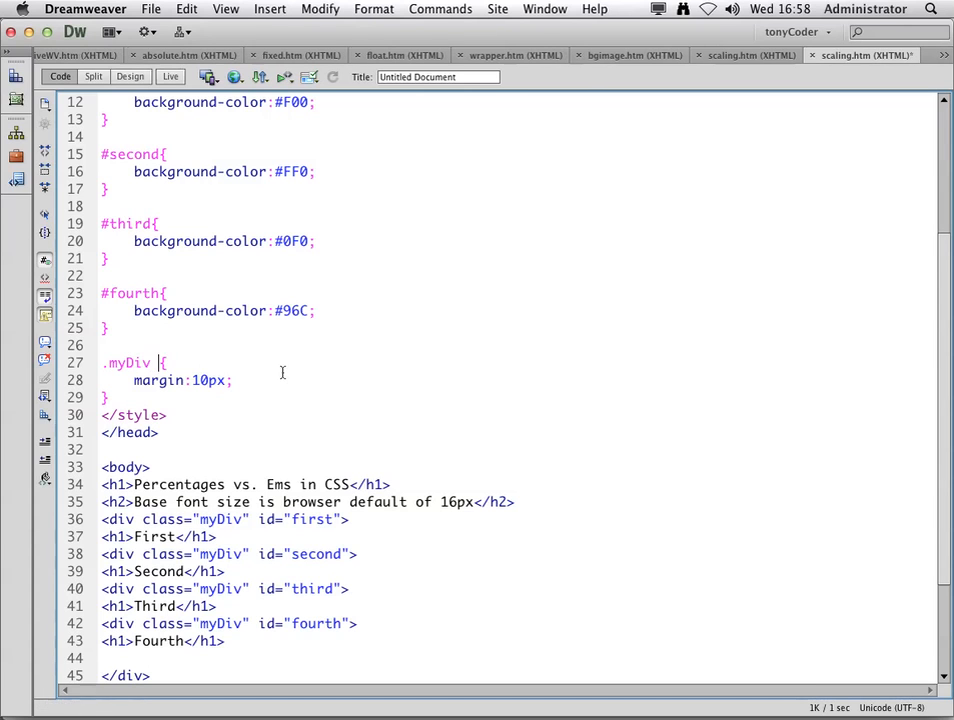
text(h1)
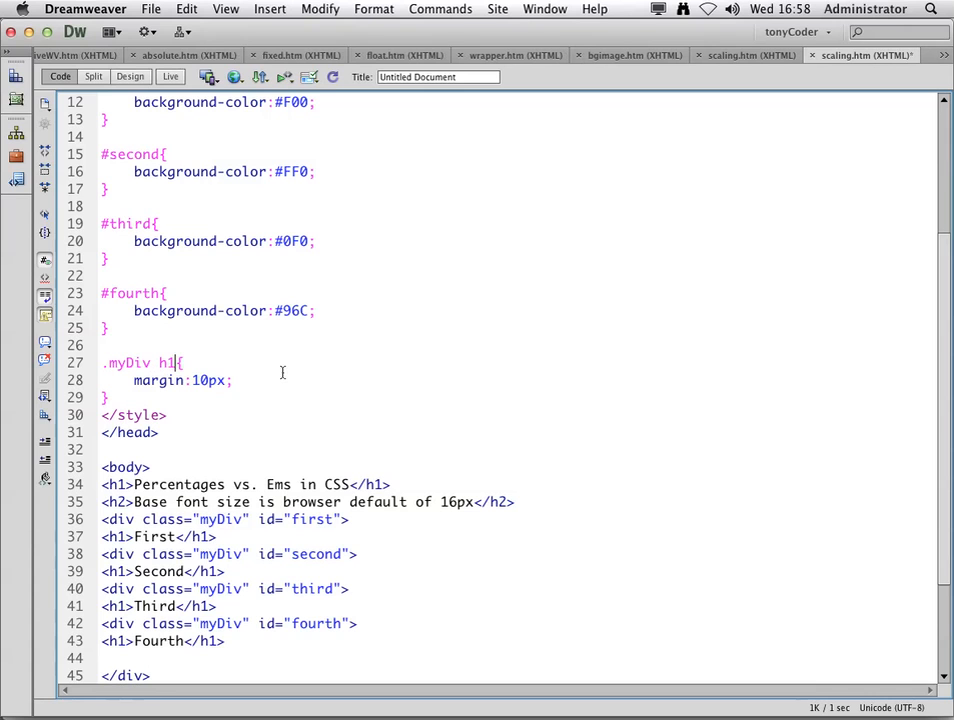
click(232, 381)
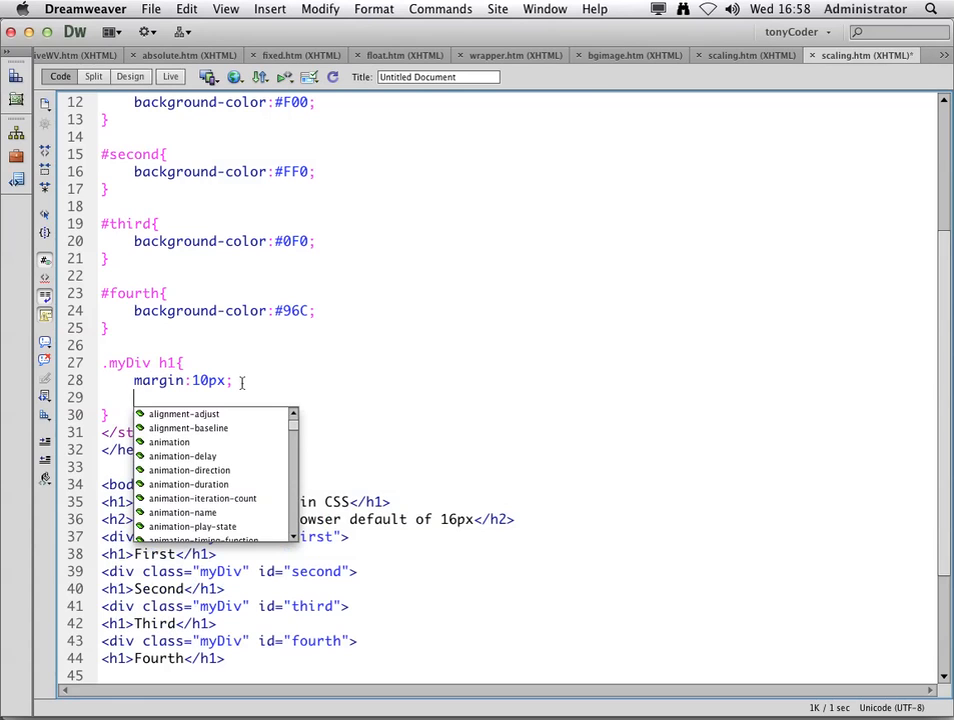
text(font-)
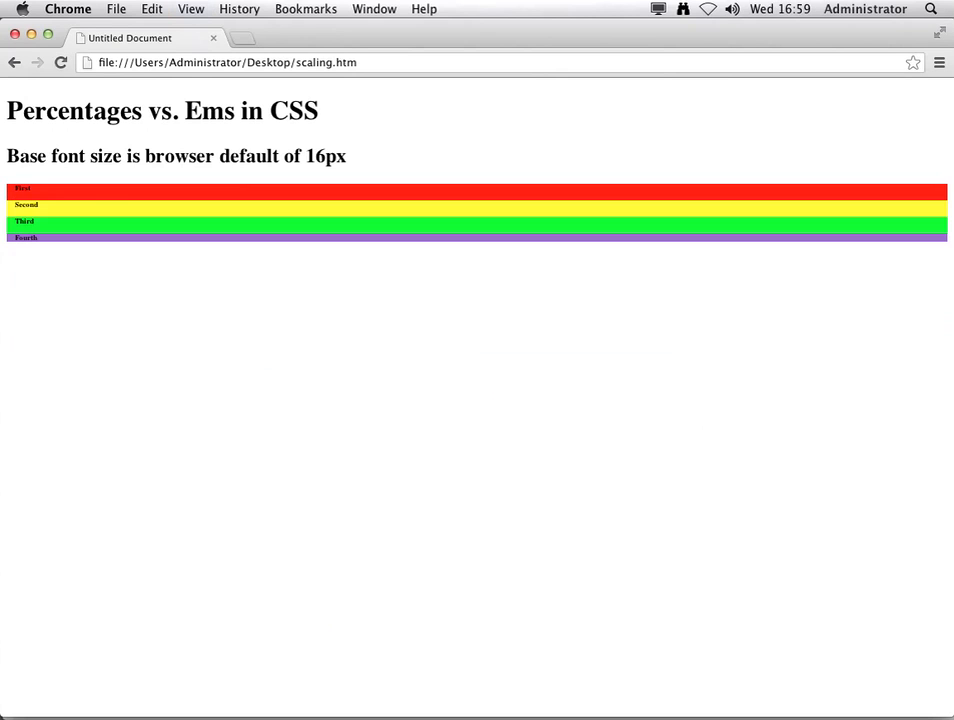
mouse_move(124, 360)
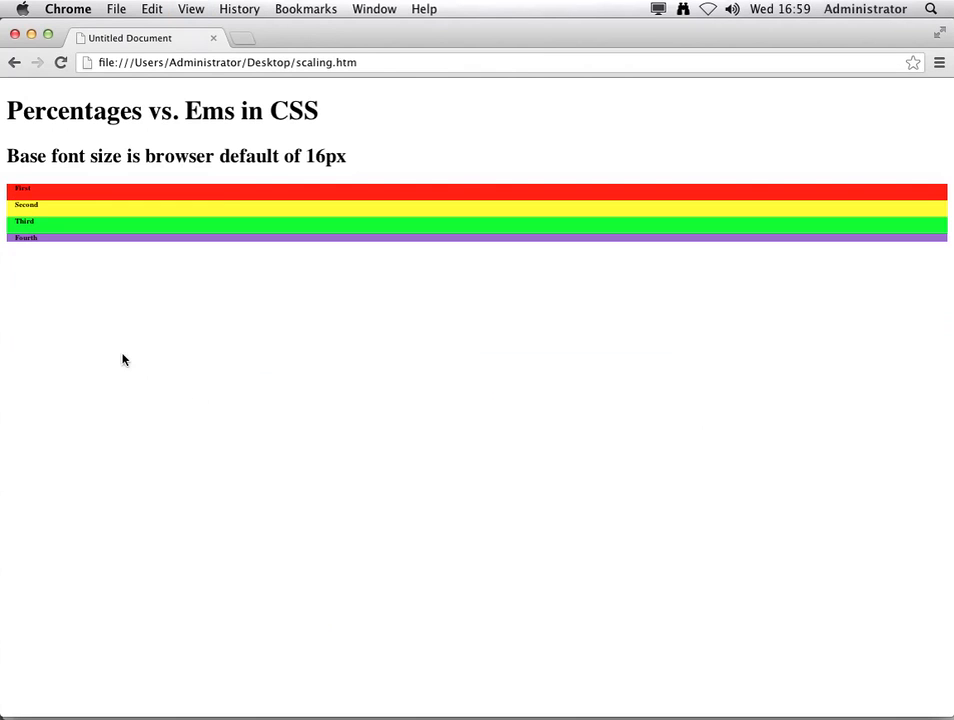
mouse_move(34, 238)
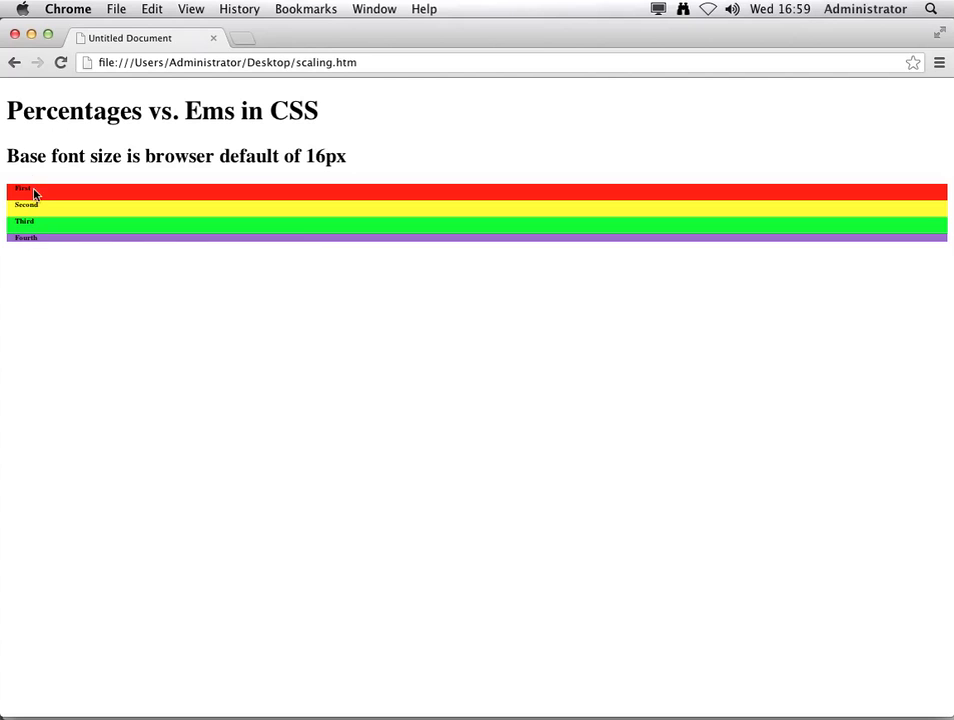
mouse_move(263, 168)
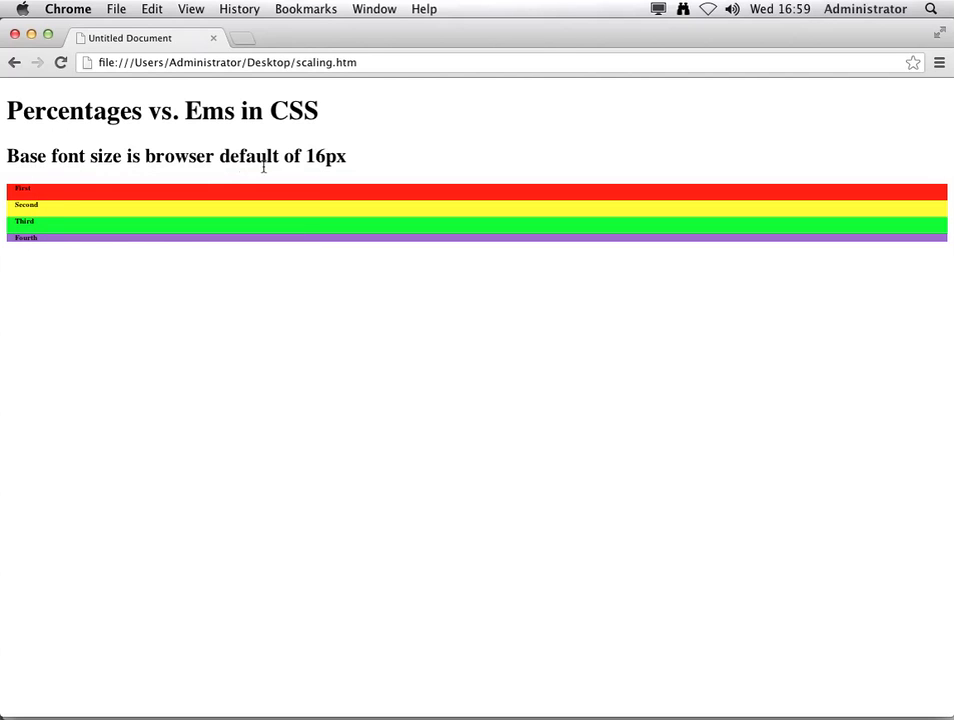
mouse_move(349, 166)
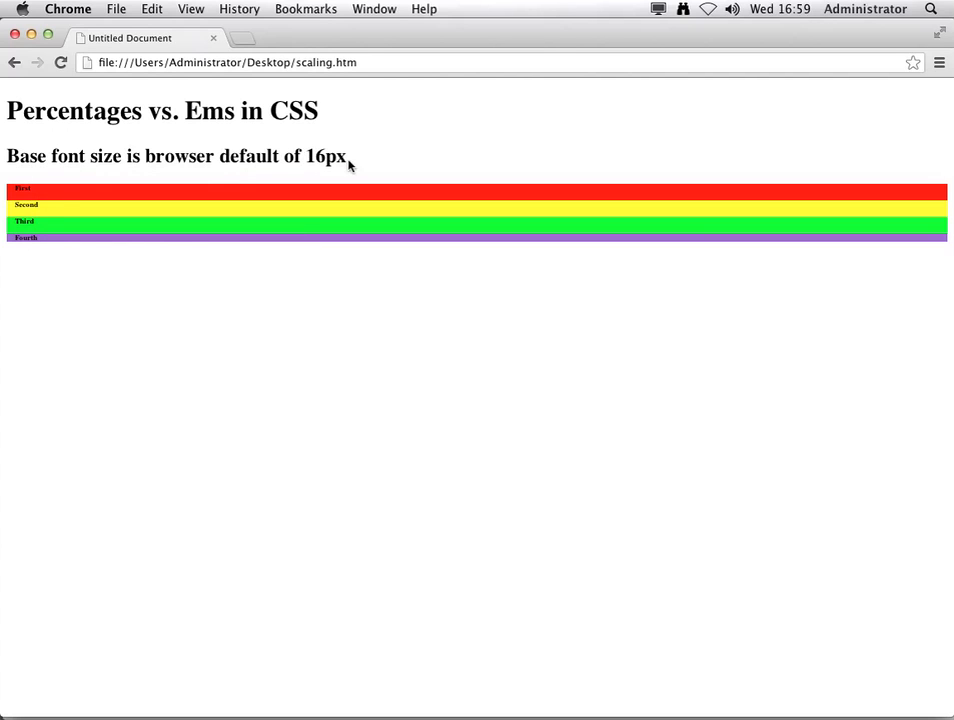
mouse_move(127, 200)
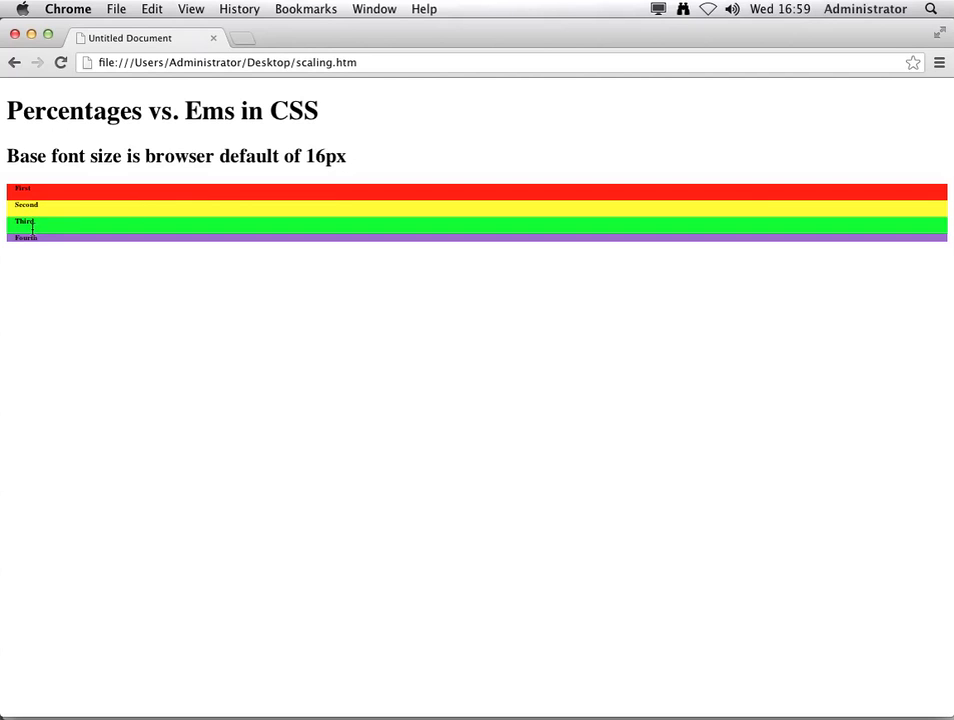
mouse_move(34, 180)
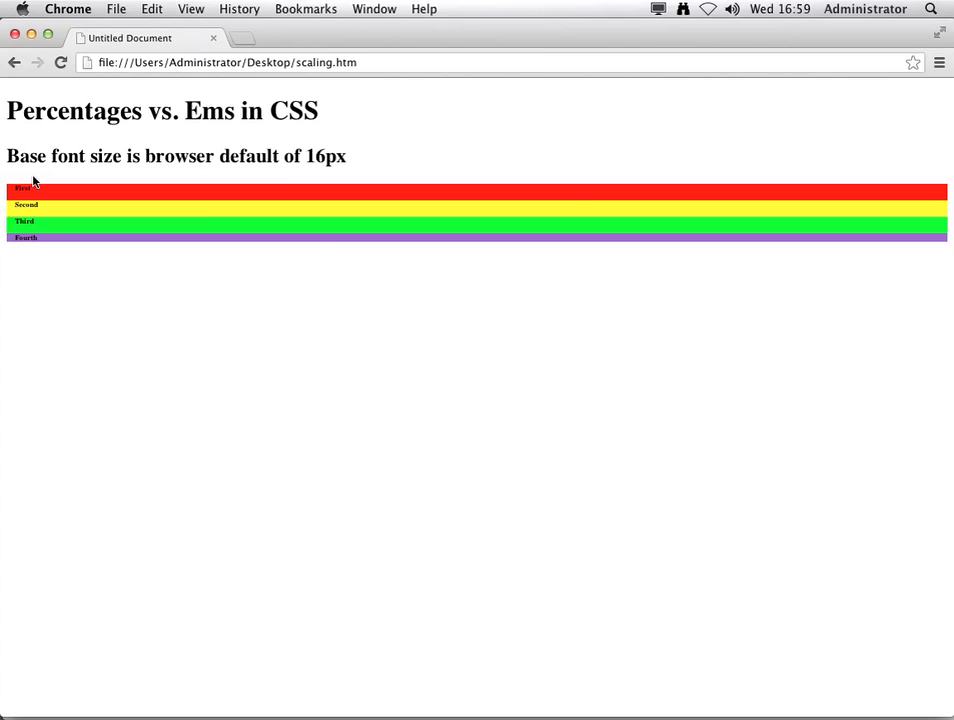
Reload the scaling page in Chrome to see the First–Fourth labels at heading size
click(860, 54)
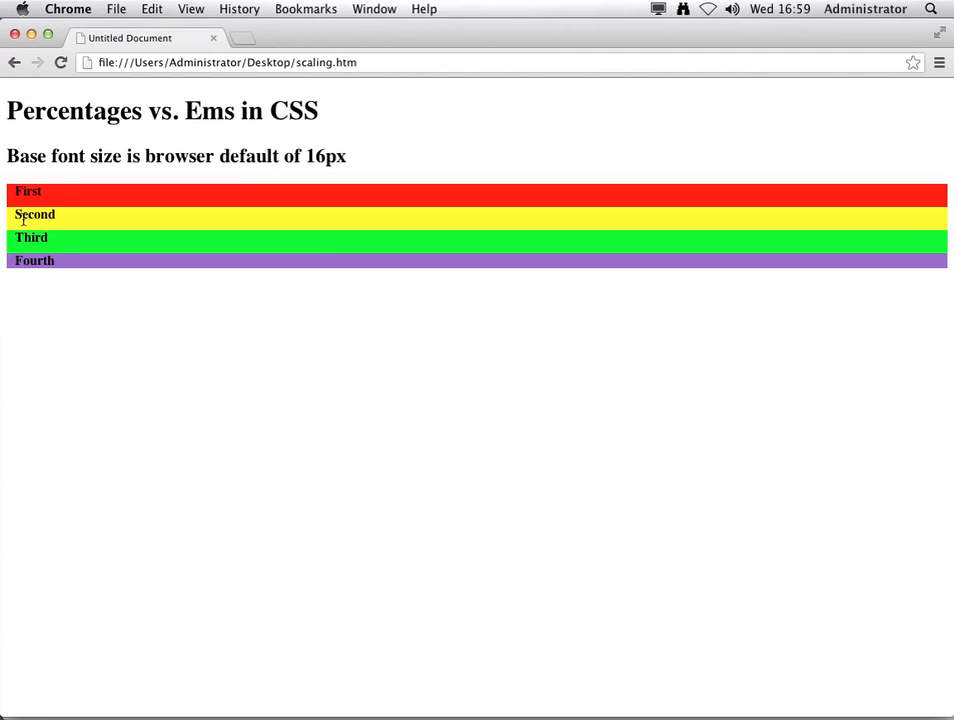
mouse_move(50, 260)
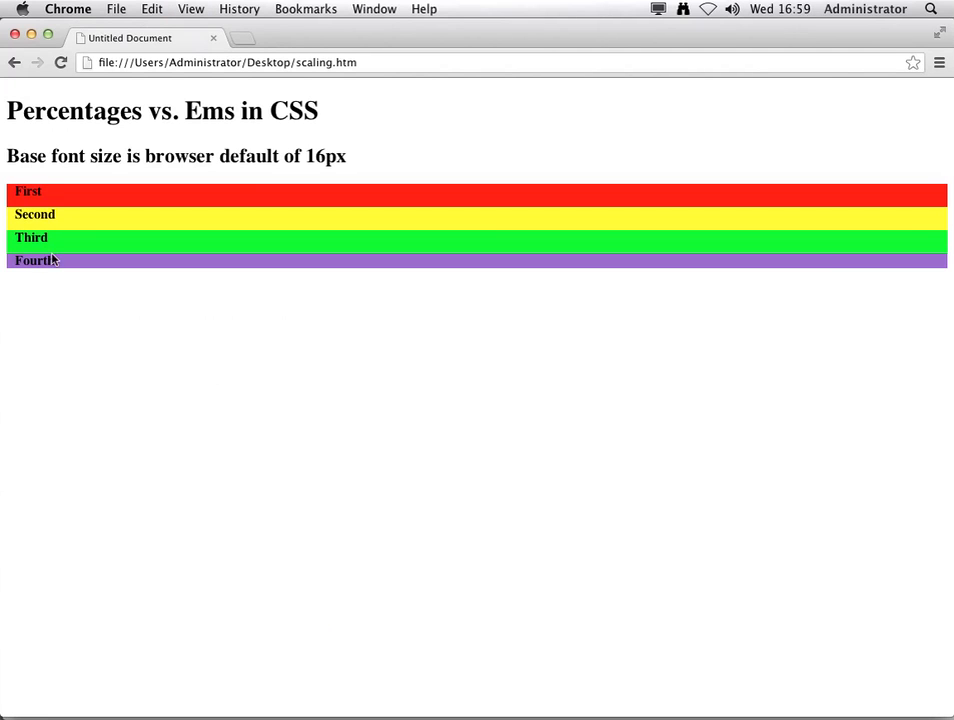
mouse_move(58, 196)
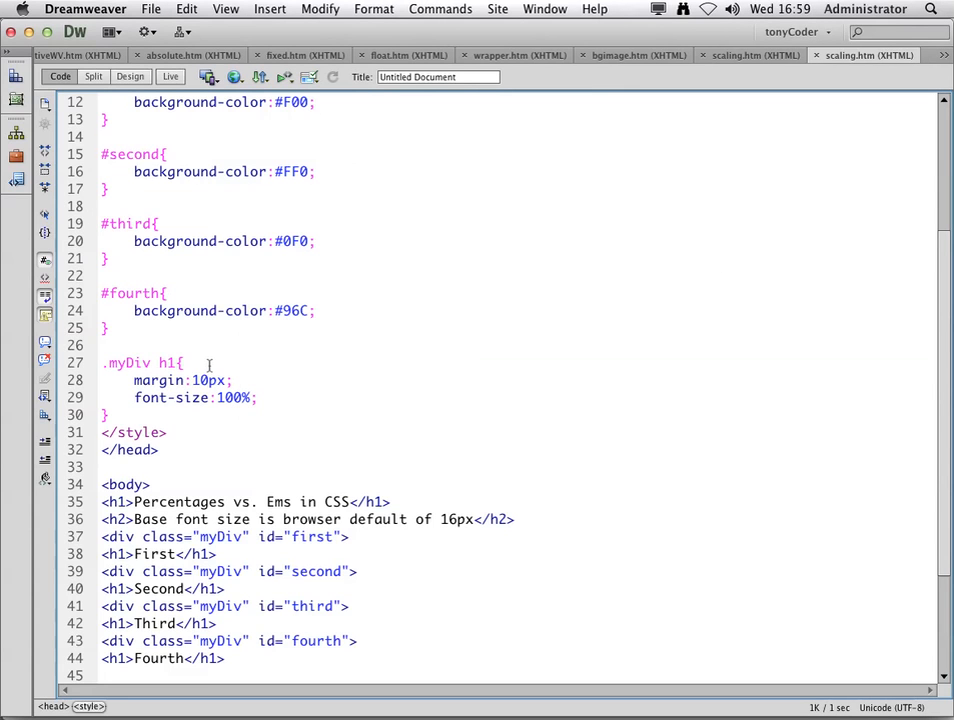
Replace the heading font-size value 100% with .5em
double_click(232, 397)
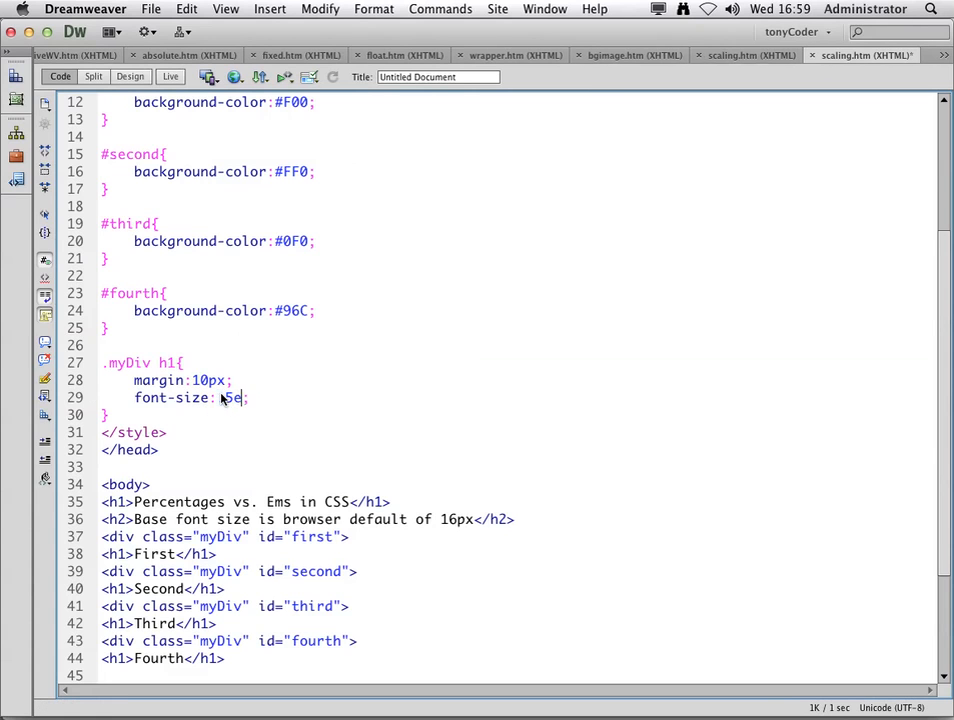
text(.5em)
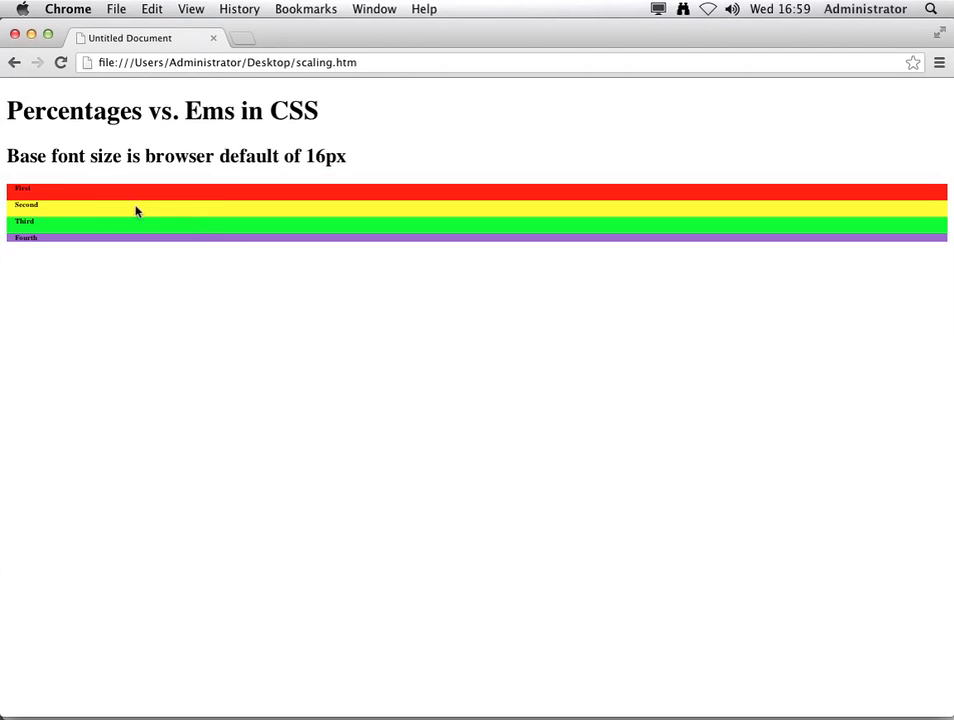
mouse_move(56, 221)
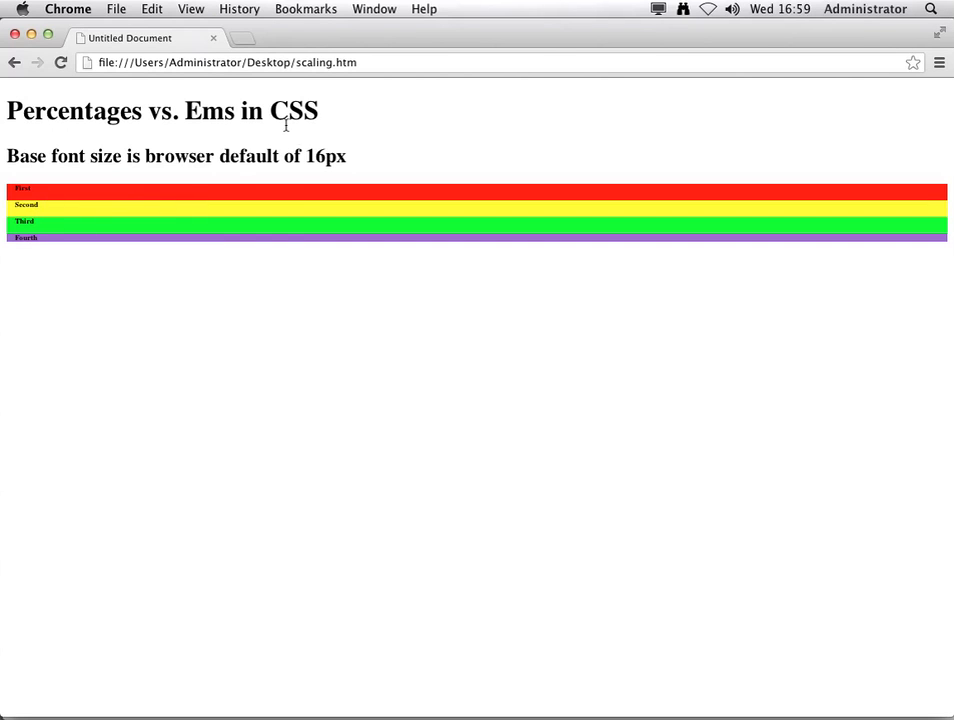
mouse_move(262, 240)
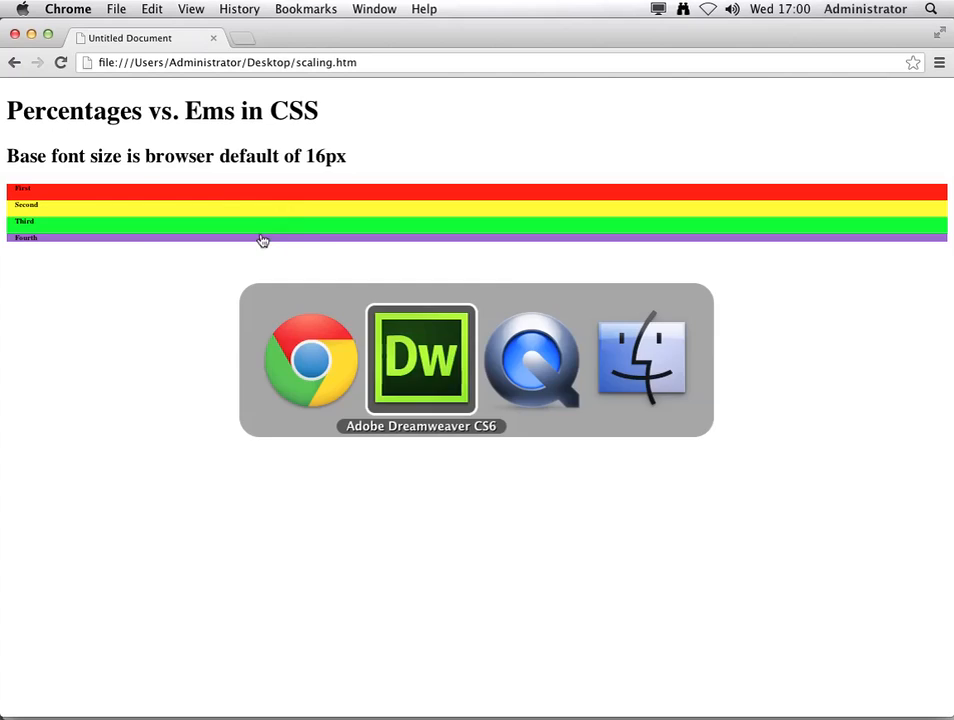
Delete the .5em font-size line and remove h1 from the '.myDiv h1' selector
click(421, 360)
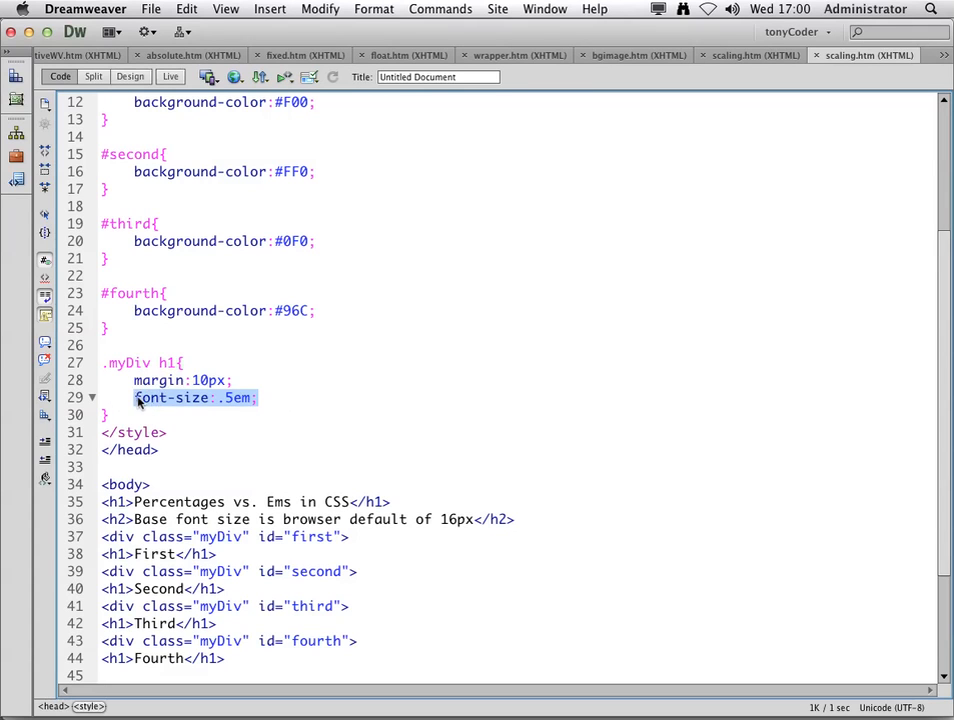
key(Delete)
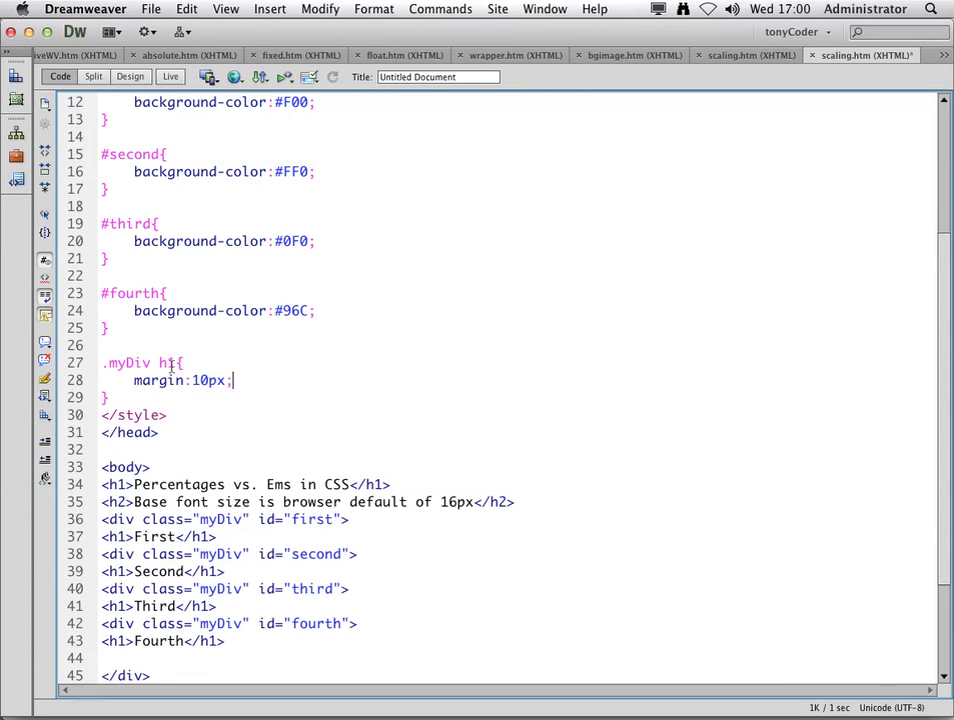
double_click(165, 362)
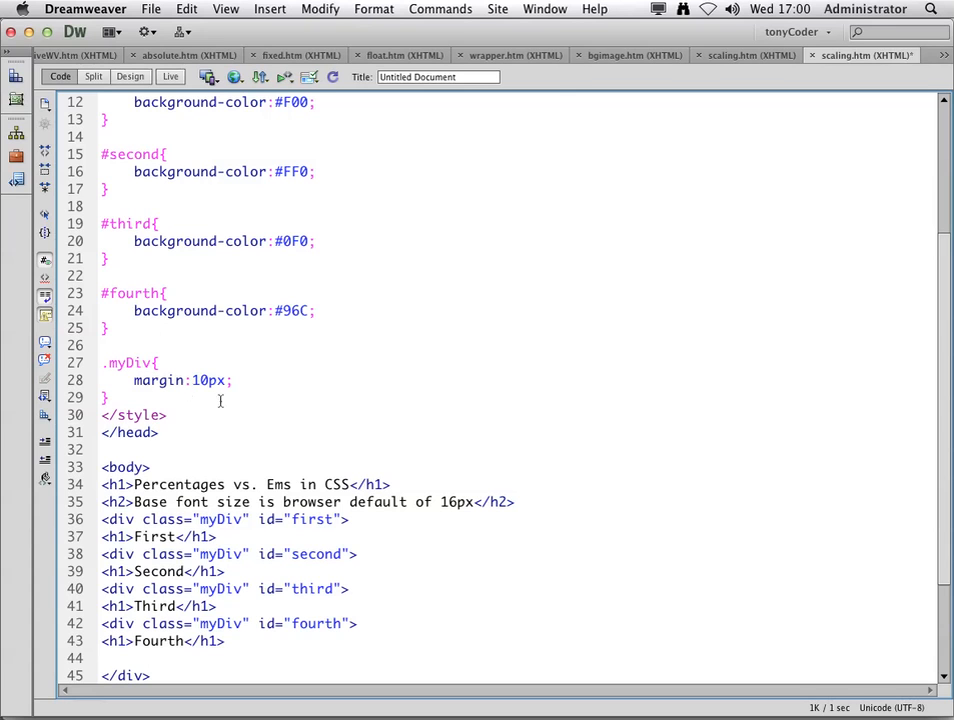
Add 'width:50%;' to the .myDiv rule below the margin declaration
click(232, 380)
text(w)
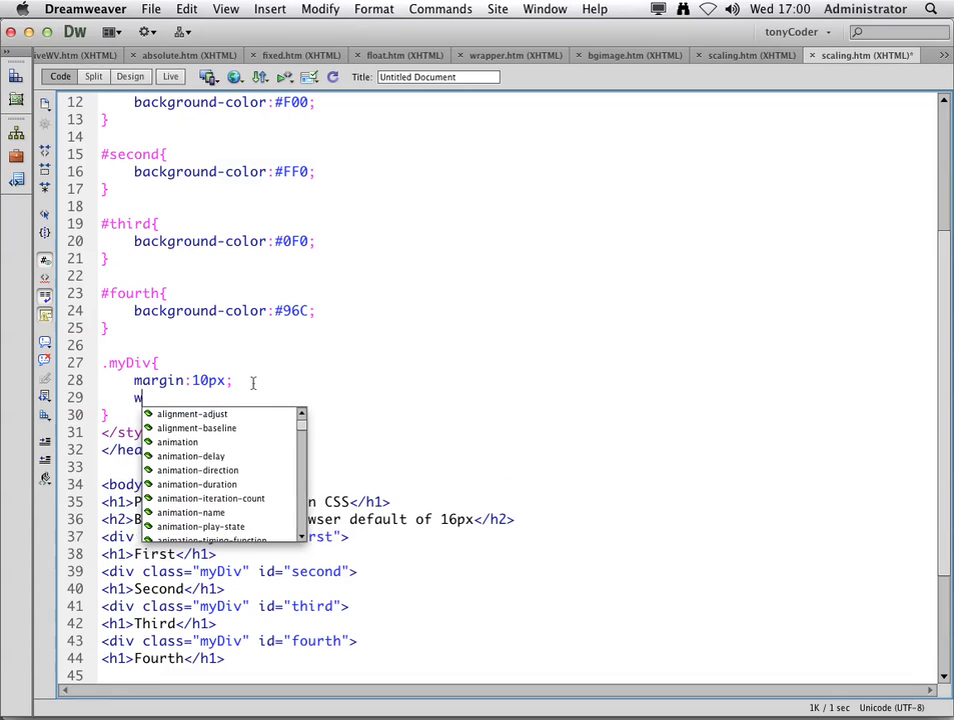
text(idth)
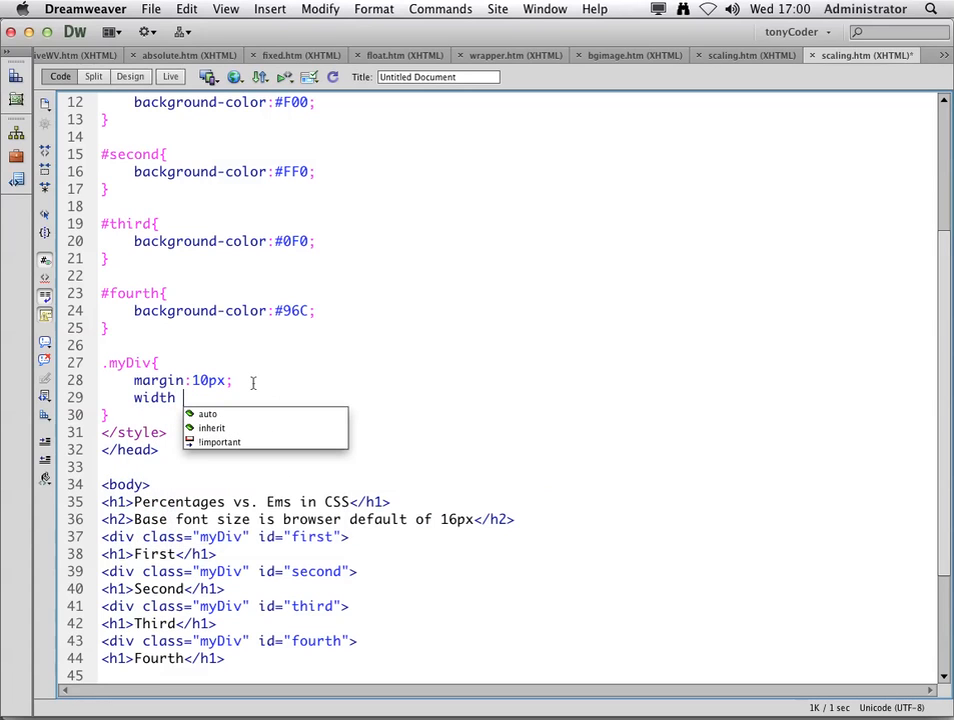
text(:5)
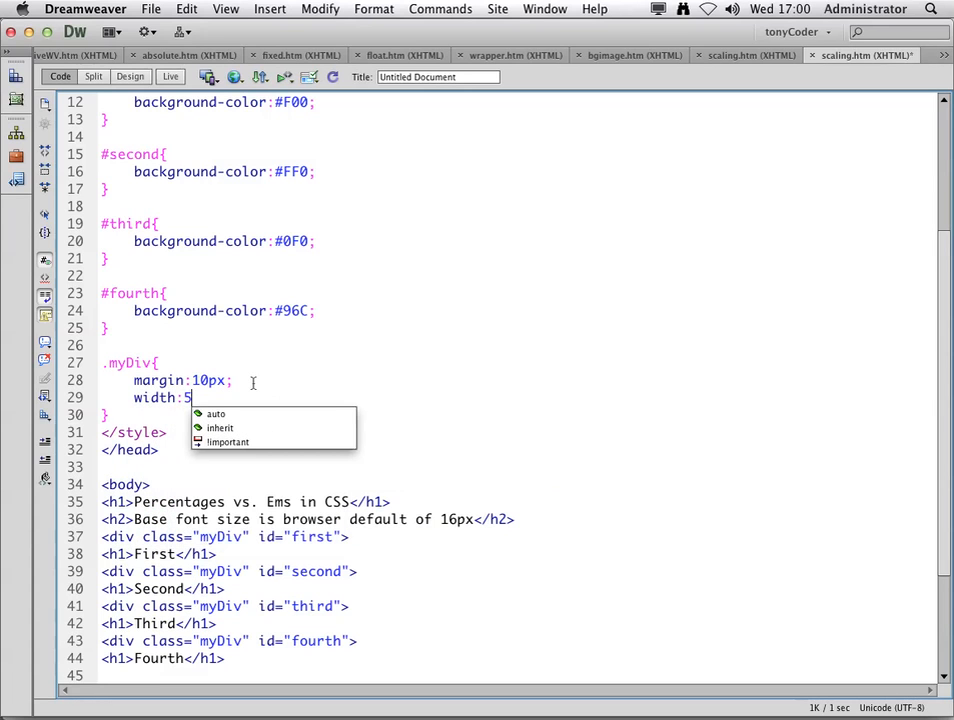
text(0%;)
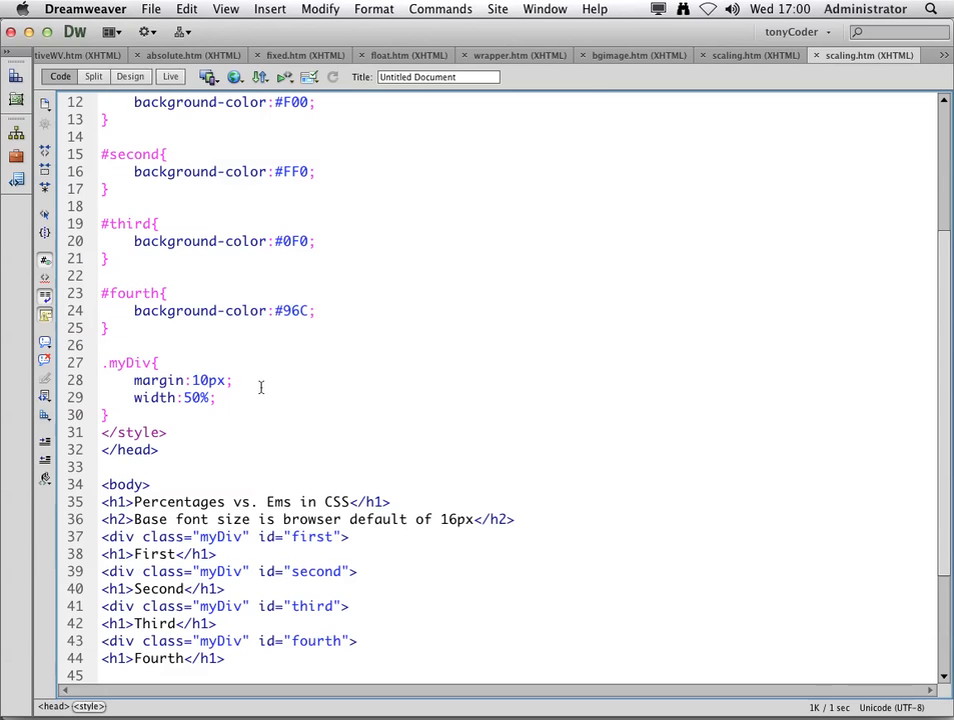
Change the .myDiv width value from 50% to .5em
double_click(196, 397)
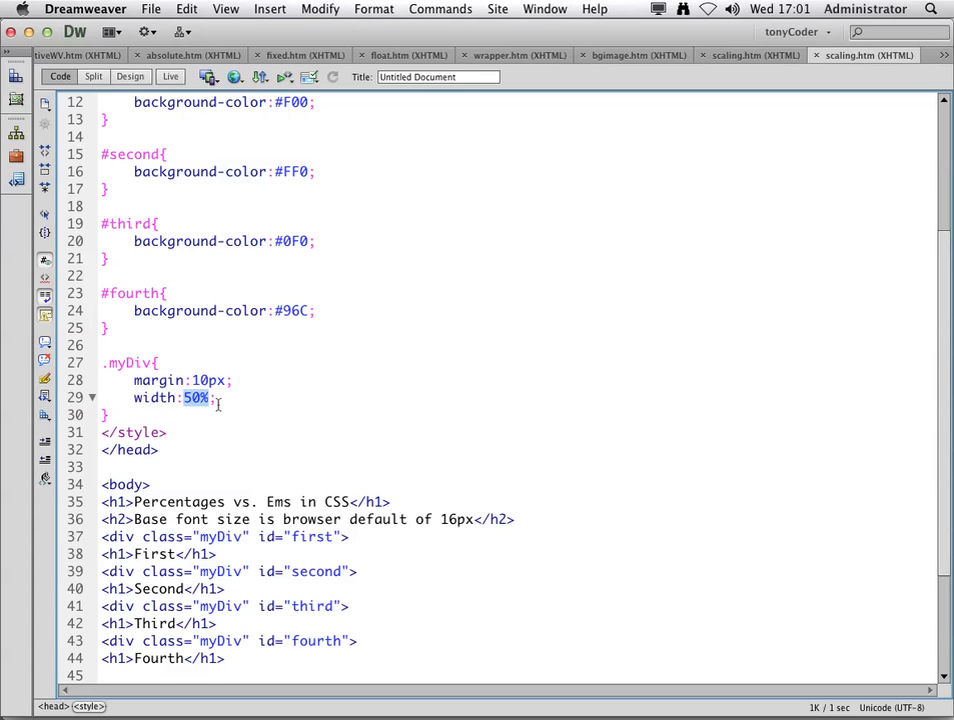
text(.5em)
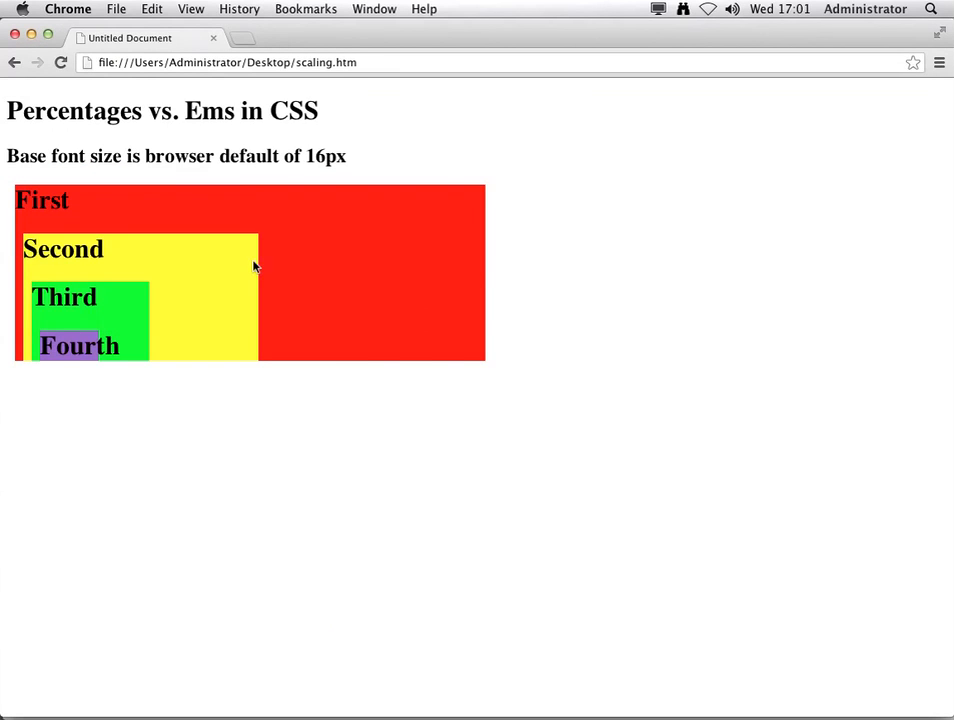
mouse_move(367, 172)
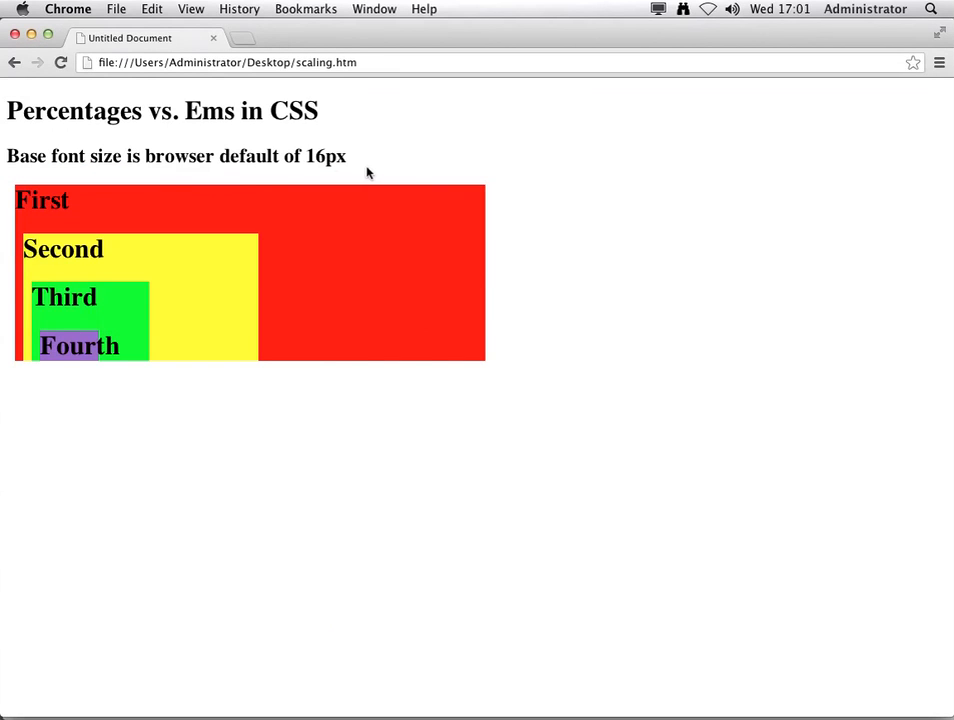